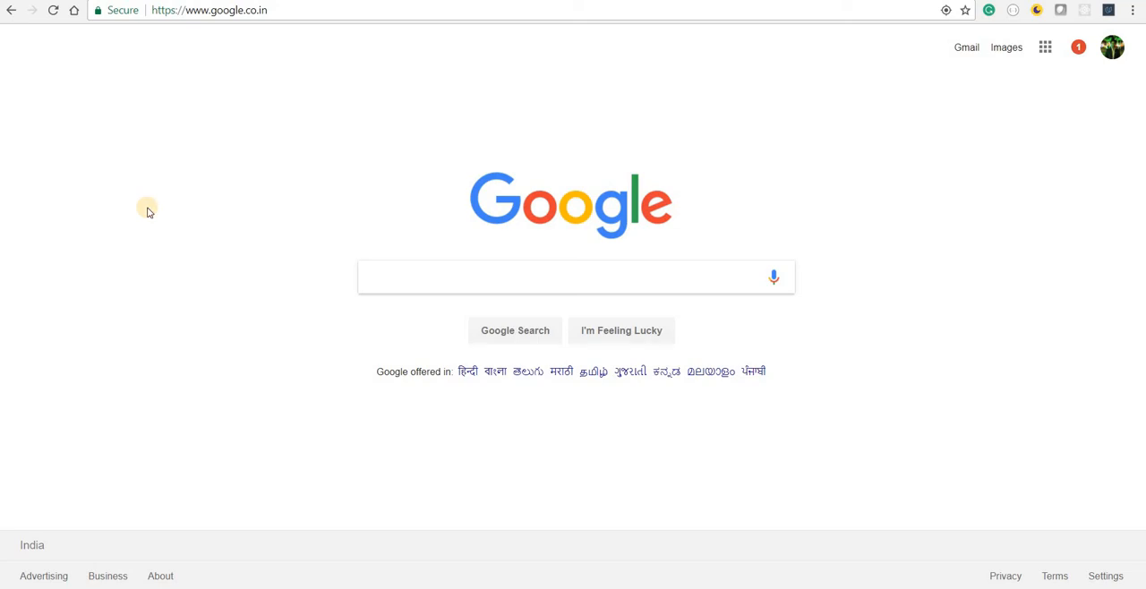
{"action": "mouse_move", "coordinate": [159, 165]}
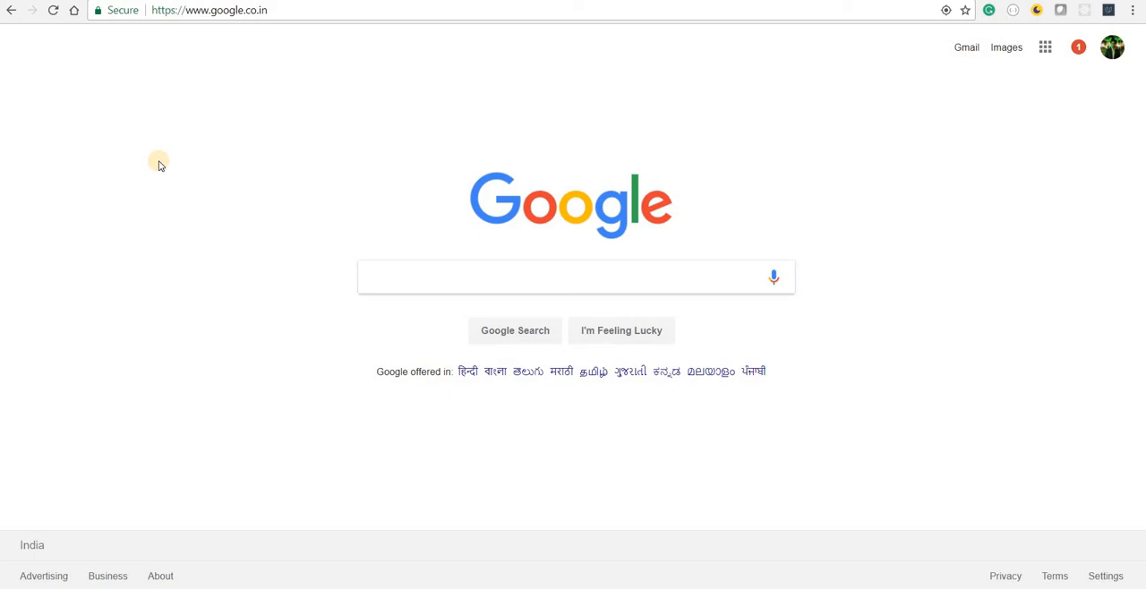
{"action": "mouse_move", "coordinate": [543, 123]}
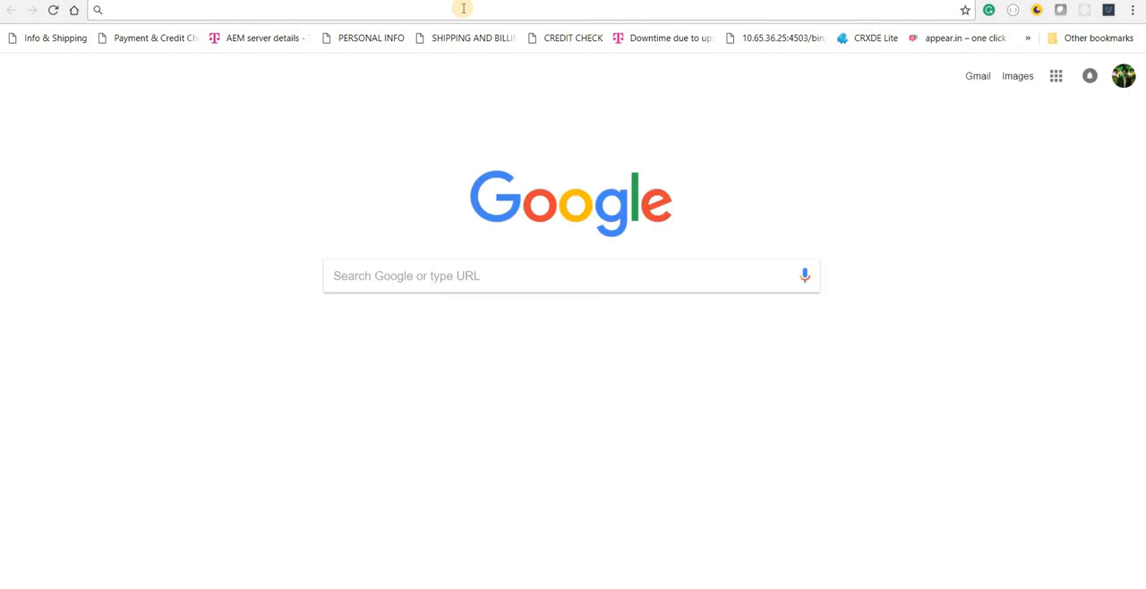
- Load the Chatfuel JSON API plugin docs and select the Sending text sample JSON
{"action": "type", "text": "docs.chatfuel.com/plugins/plugin-documentation/json-api"}
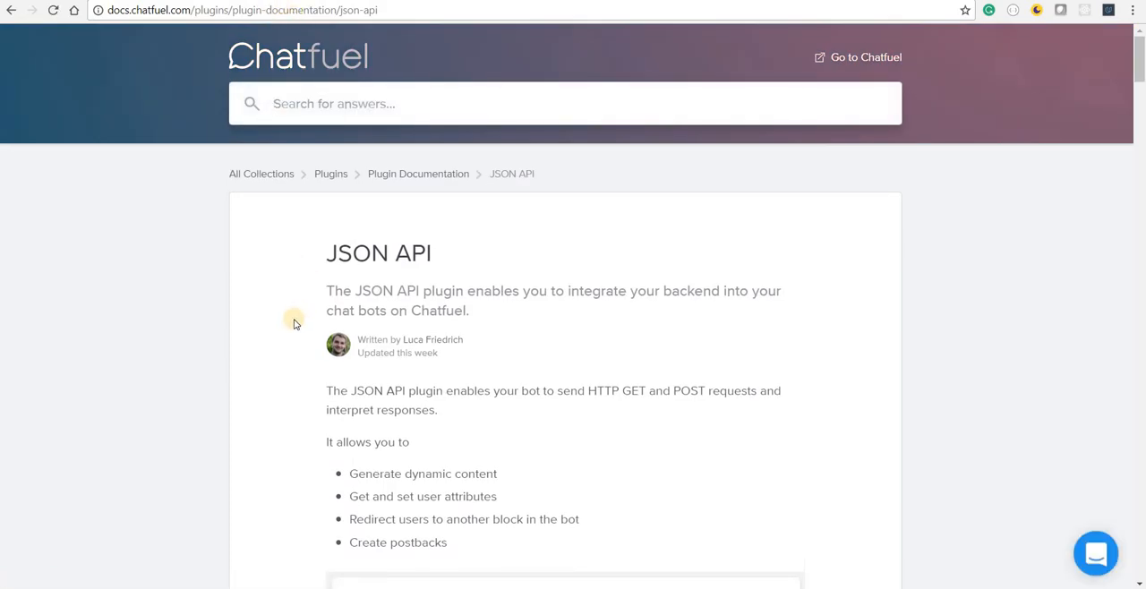
{"action": "scroll", "scroll_direction": "down", "scroll_amount": 3}
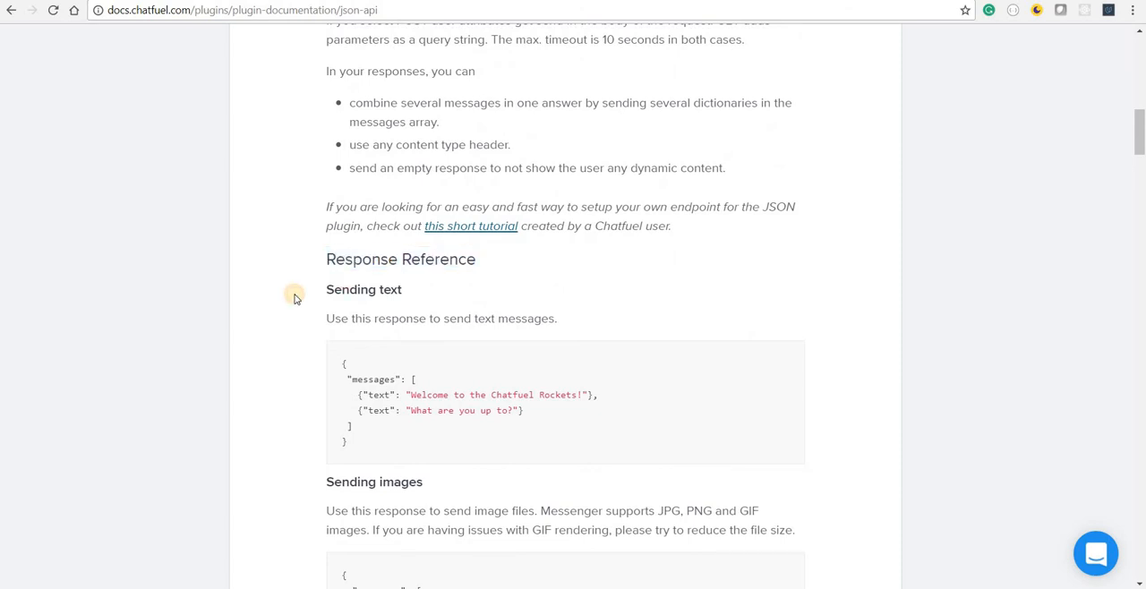
{"action": "scroll", "scroll_direction": "down", "scroll_amount": 3}
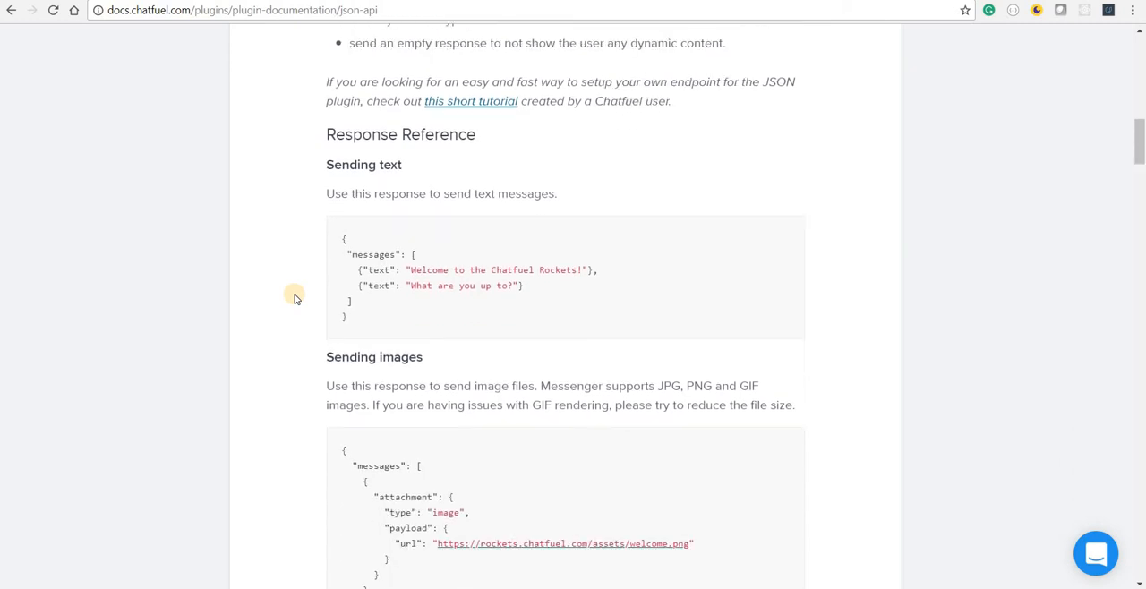
{"action": "mouse_move", "coordinate": [342, 237]}
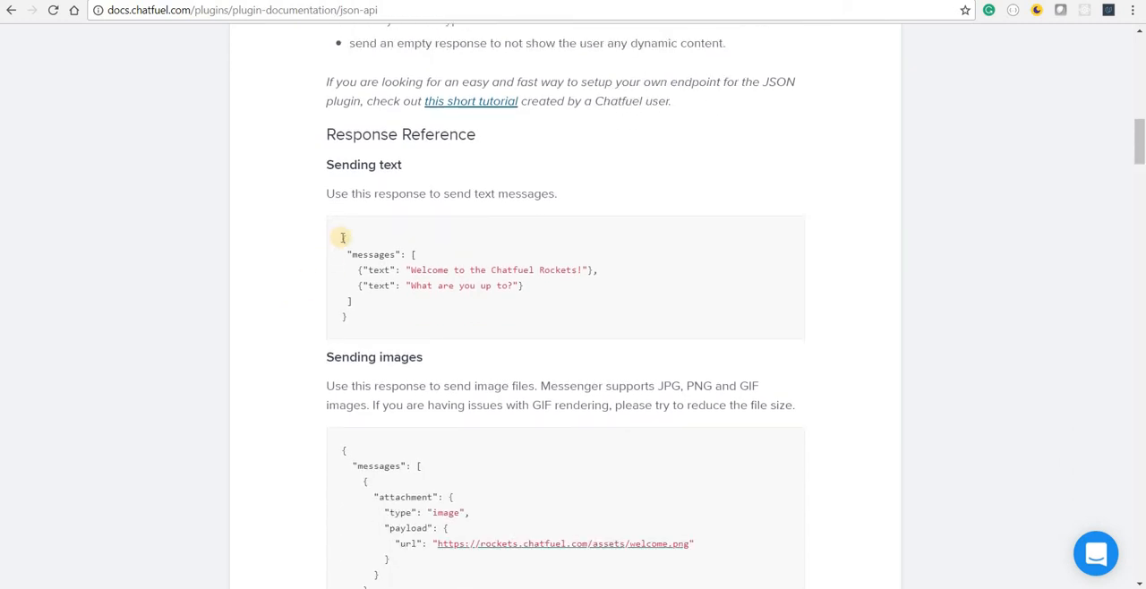
{"action": "left_click_drag", "start_coordinate": [342, 236], "coordinate": [392, 285]}
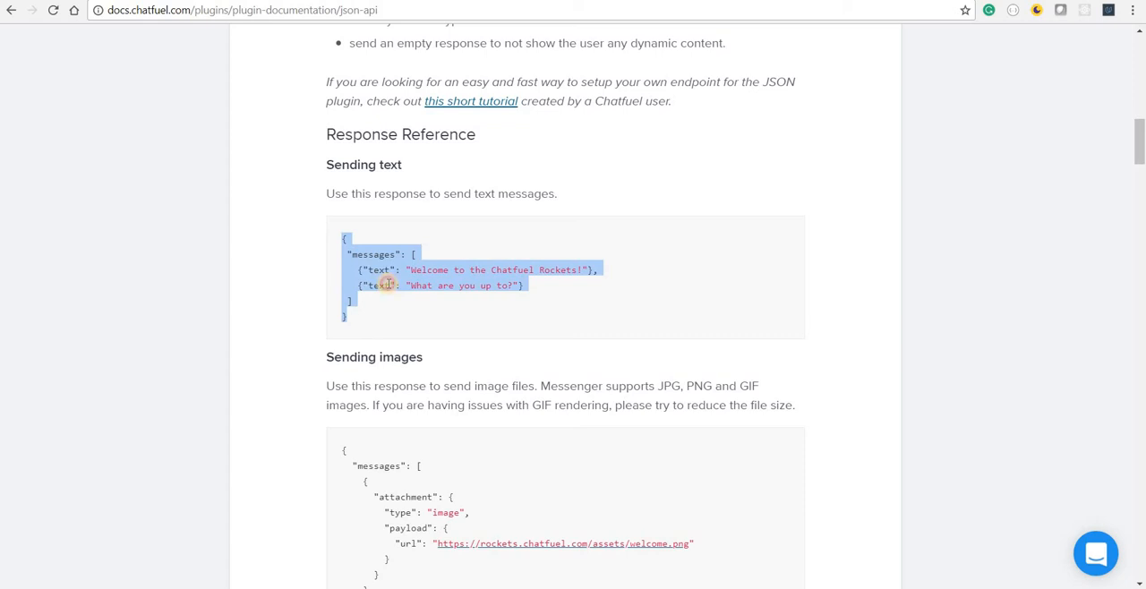
{"action": "left_click", "coordinate": [384, 285]}
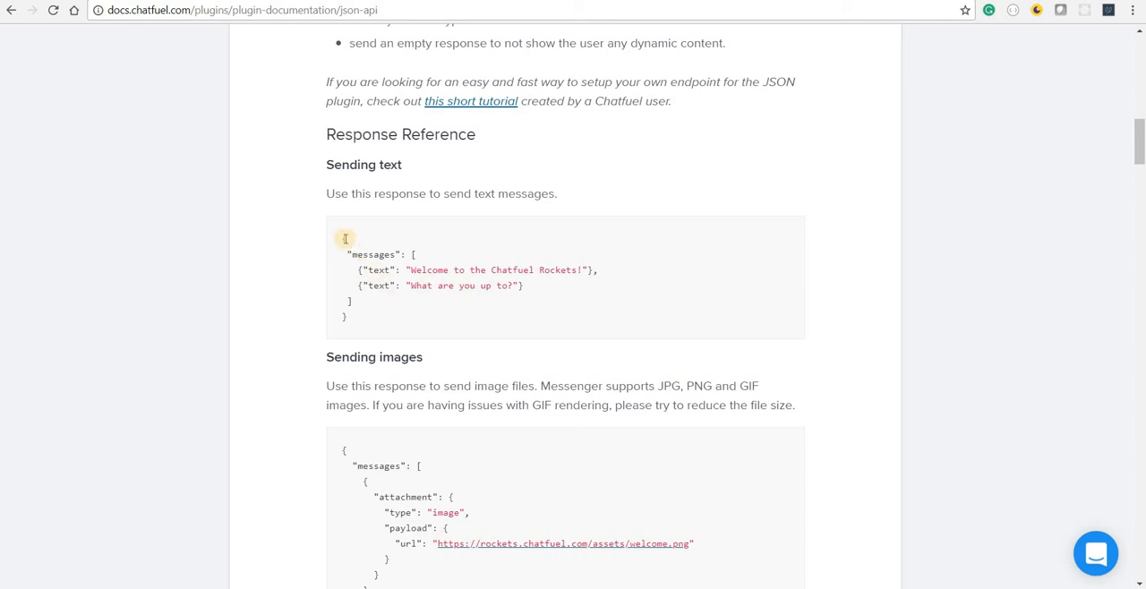
{"action": "mouse_move", "coordinate": [363, 318]}
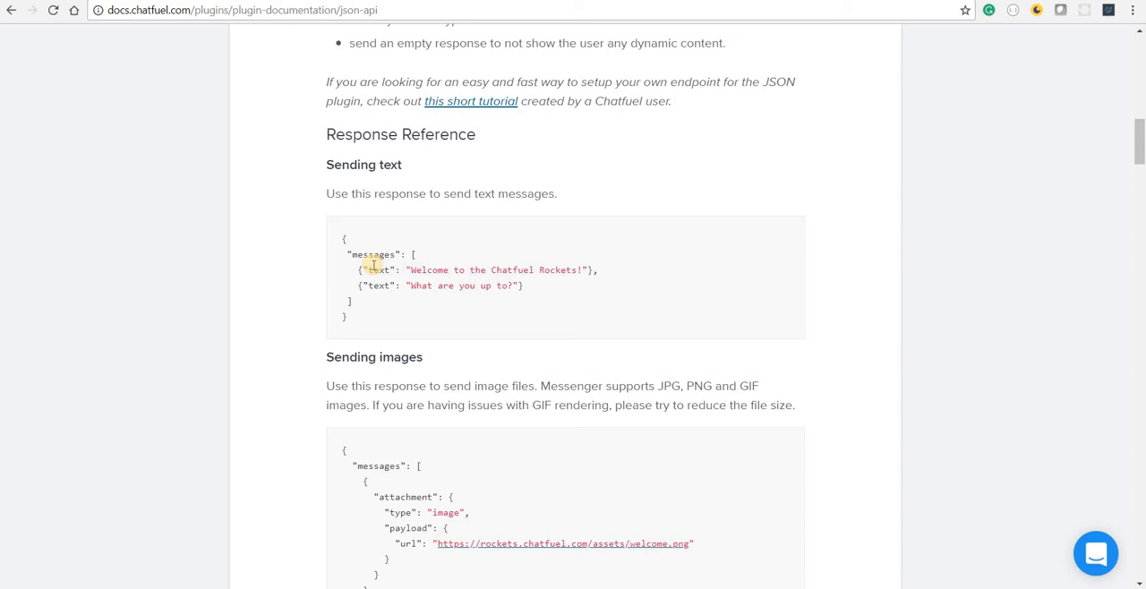
- Scroll on through the image and video response samples, highlighting 'image' and 'url'
{"action": "scroll", "scroll_direction": "down", "scroll_amount": 3}
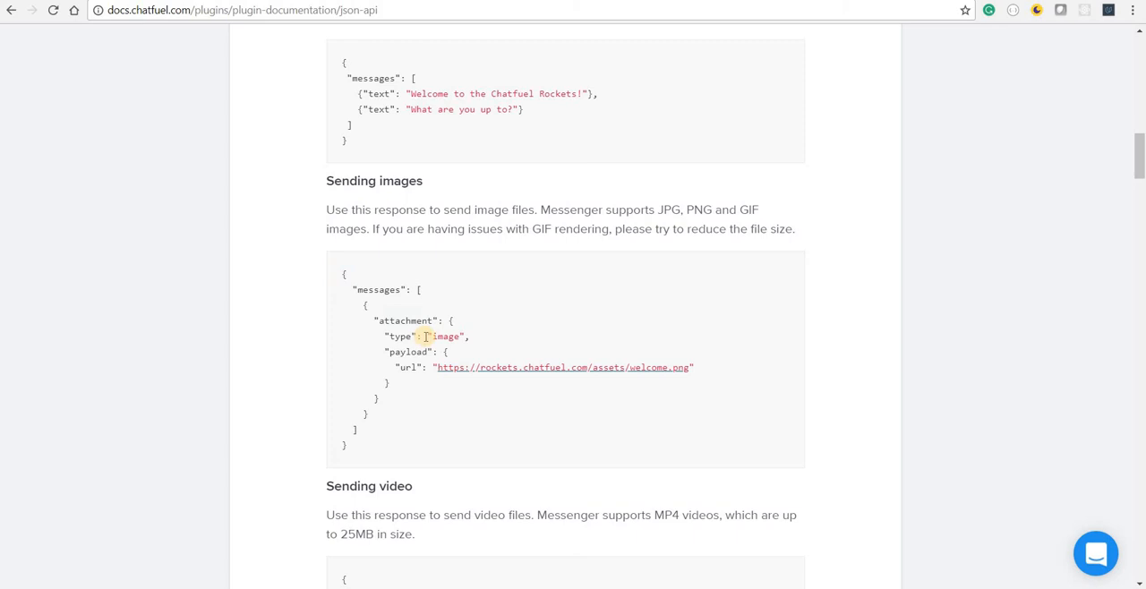
{"action": "double_click", "coordinate": [450, 336]}
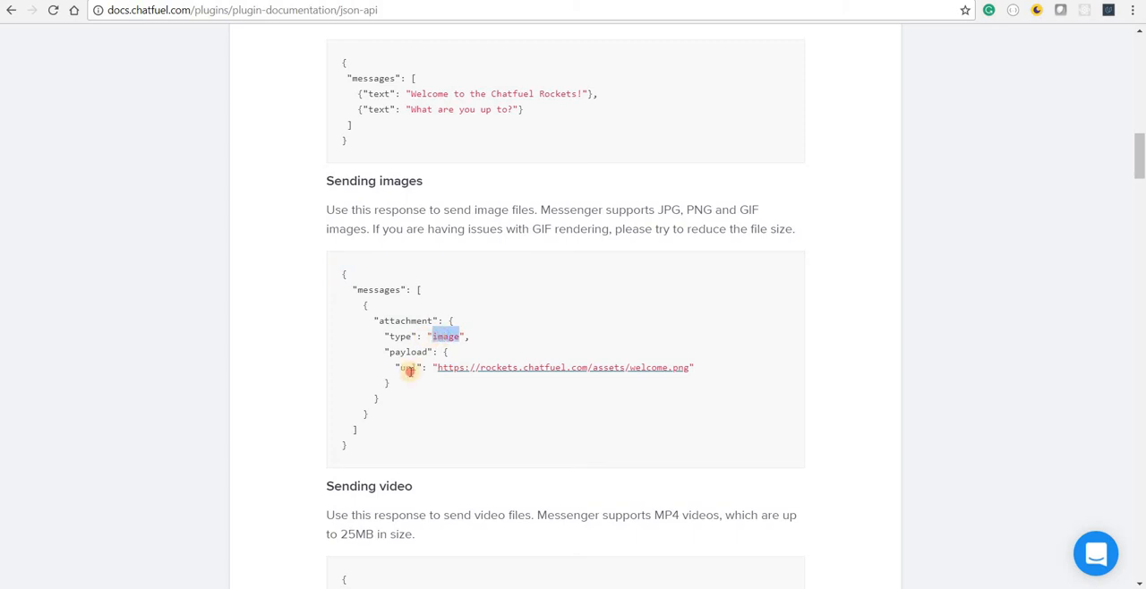
{"action": "scroll", "scroll_direction": "down", "scroll_amount": 3}
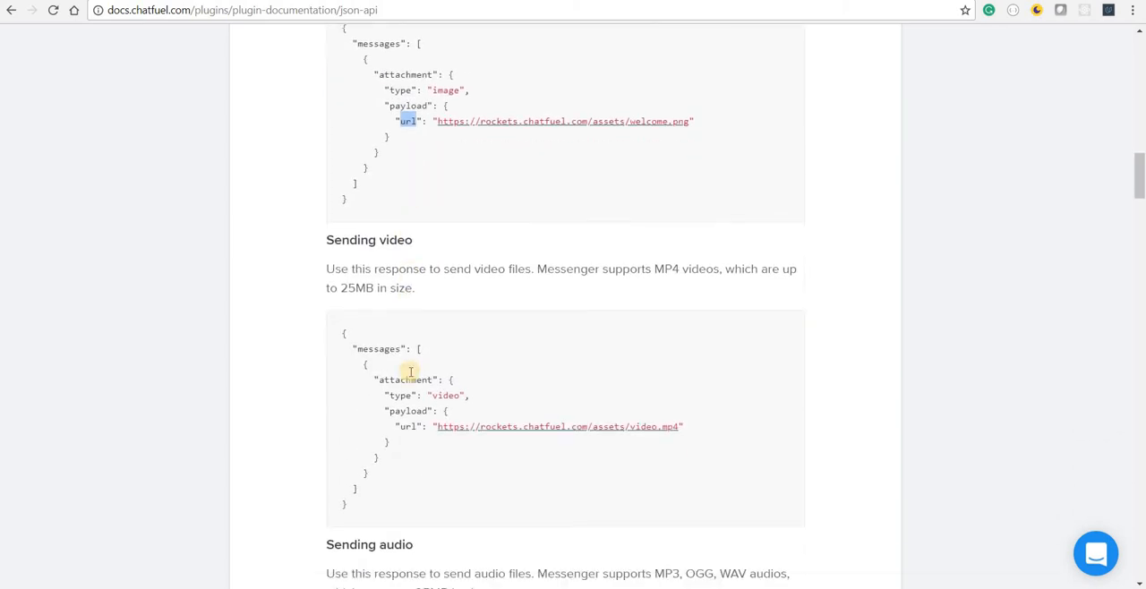
{"action": "scroll", "scroll_direction": "down", "scroll_amount": 3}
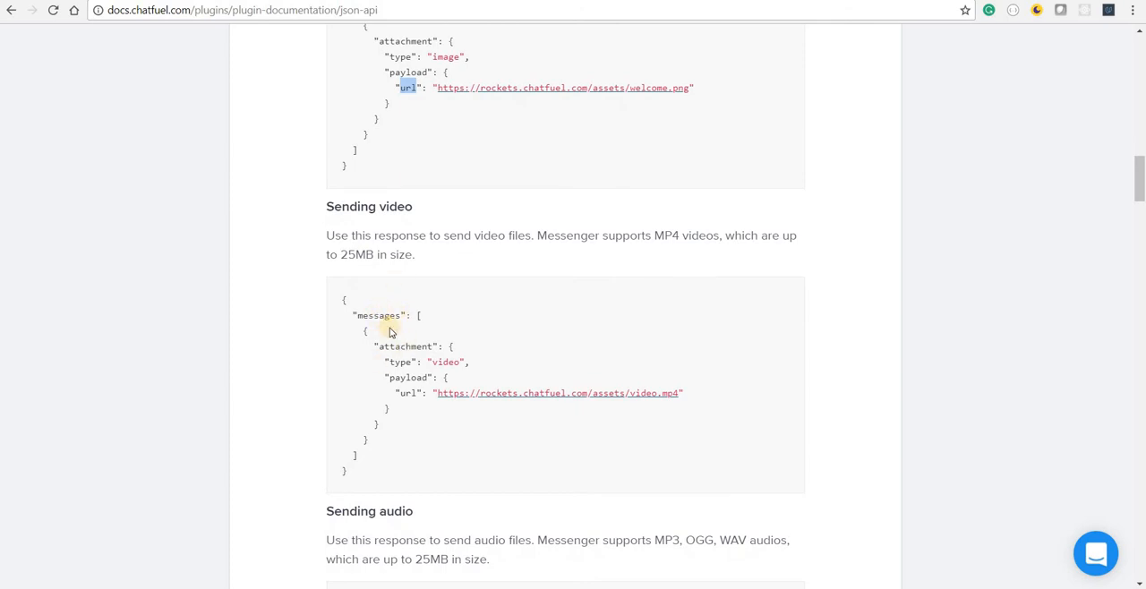
{"action": "double_click", "coordinate": [399, 346]}
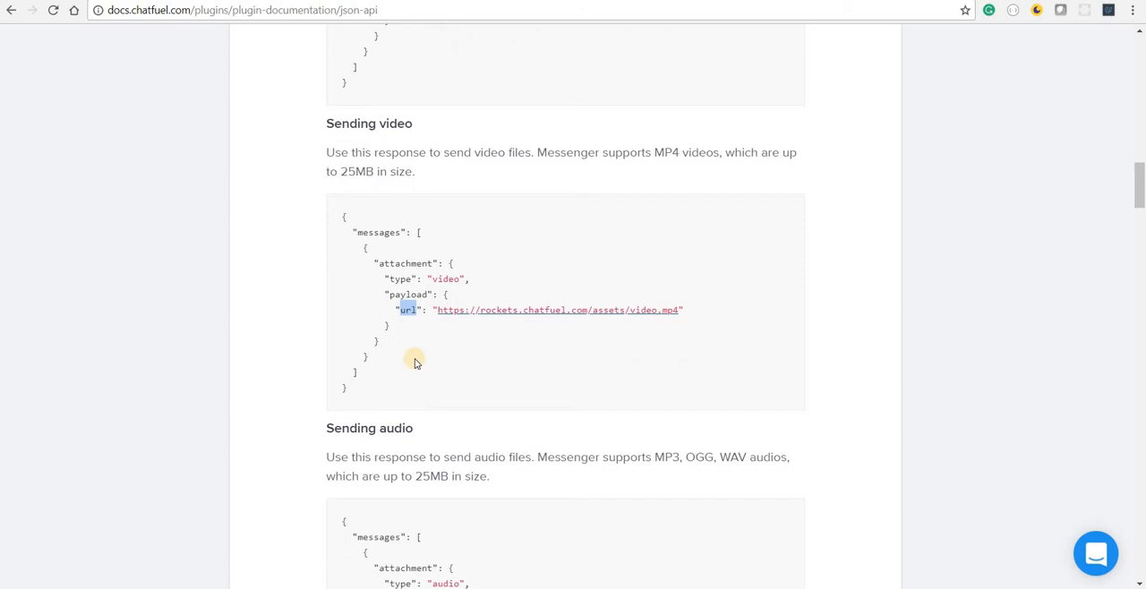
- Scroll past the buttons, quick replies and user attributes examples, then back to Response Reference
{"action": "scroll", "scroll_direction": "down", "scroll_amount": 3}
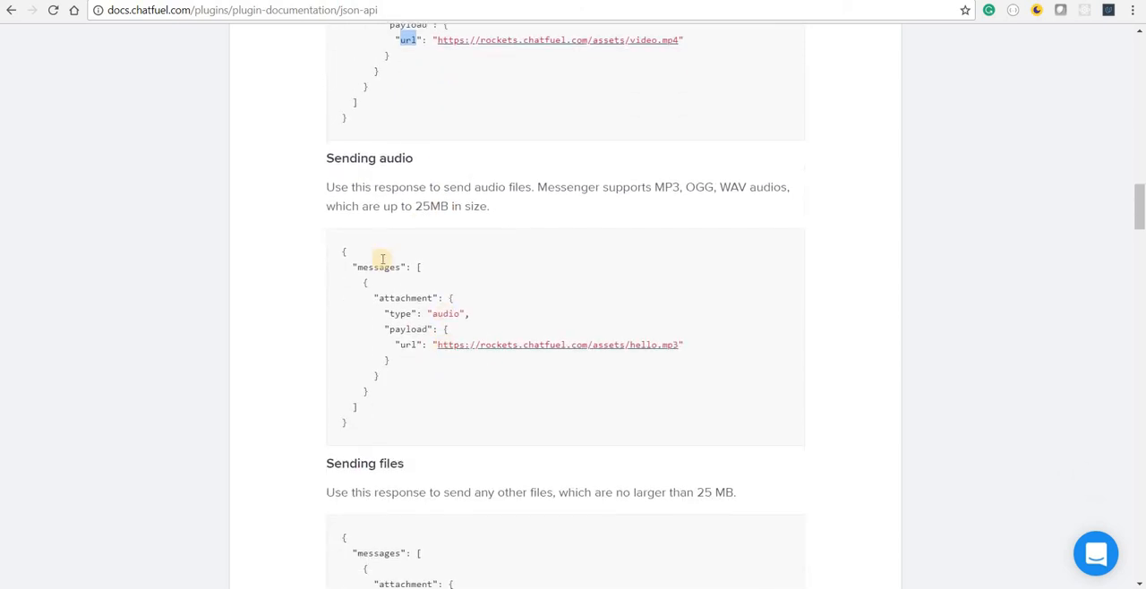
{"action": "scroll", "scroll_direction": "down", "scroll_amount": 3}
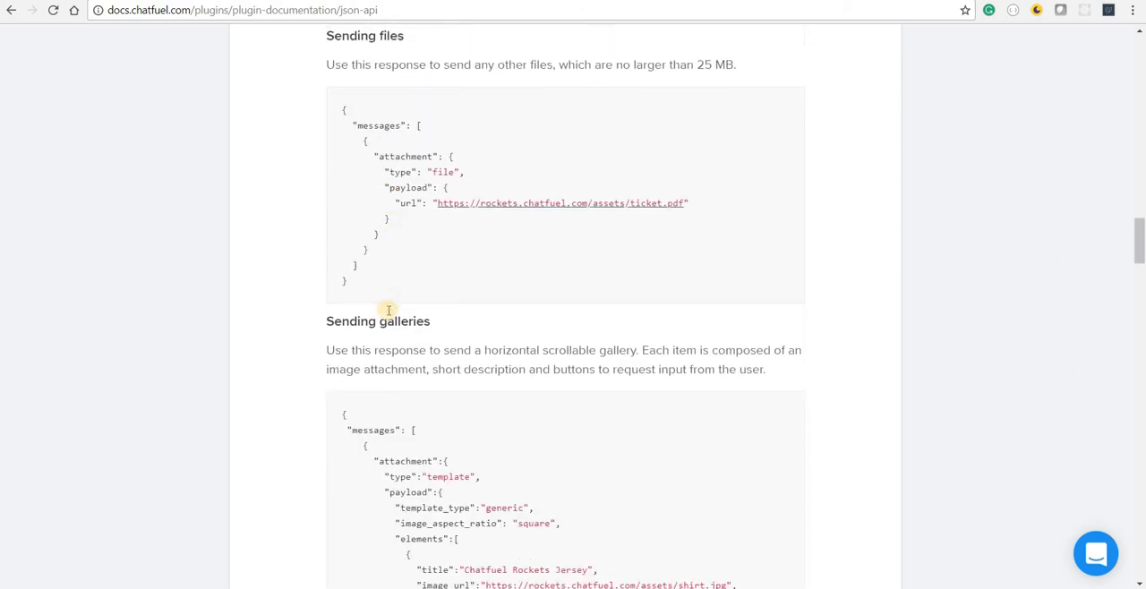
{"action": "scroll", "scroll_direction": "down", "scroll_amount": 3}
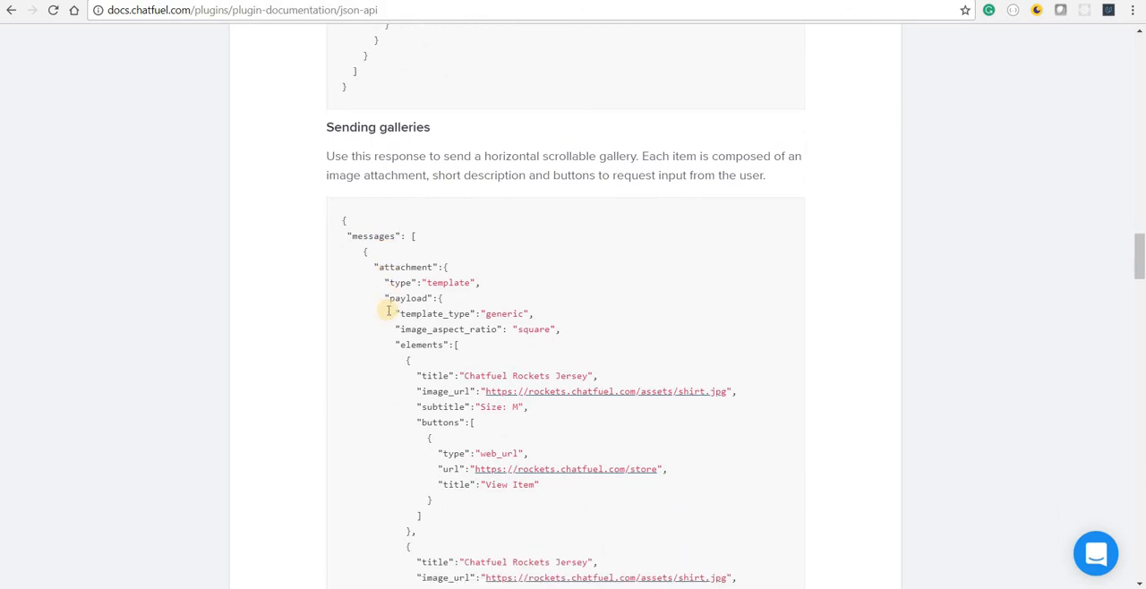
{"action": "scroll", "scroll_direction": "down", "scroll_amount": 3}
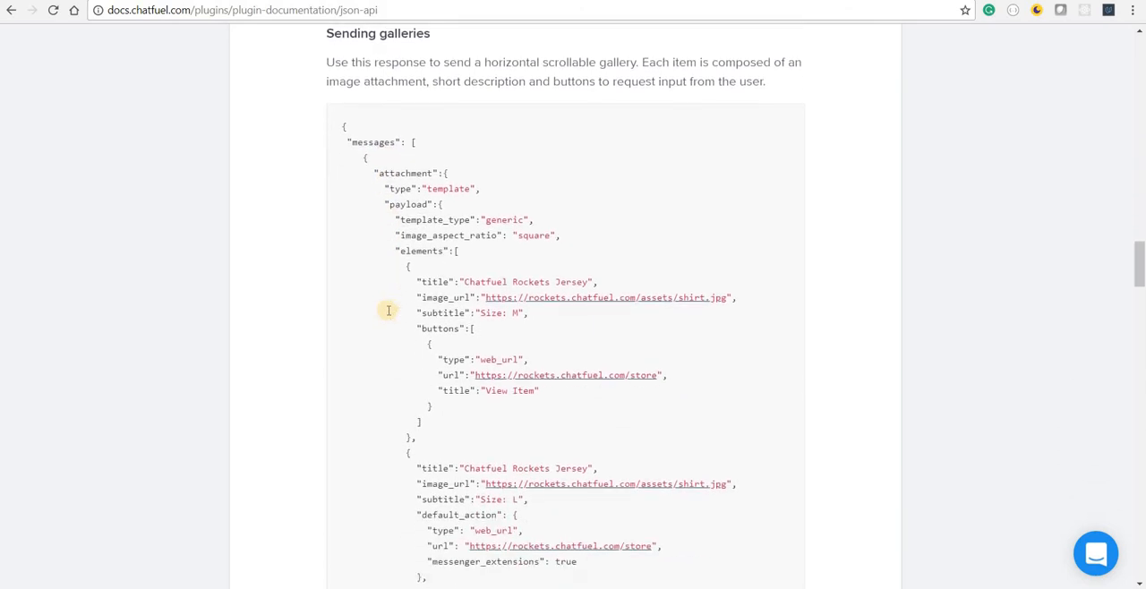
{"action": "scroll", "scroll_direction": "down", "scroll_amount": 3}
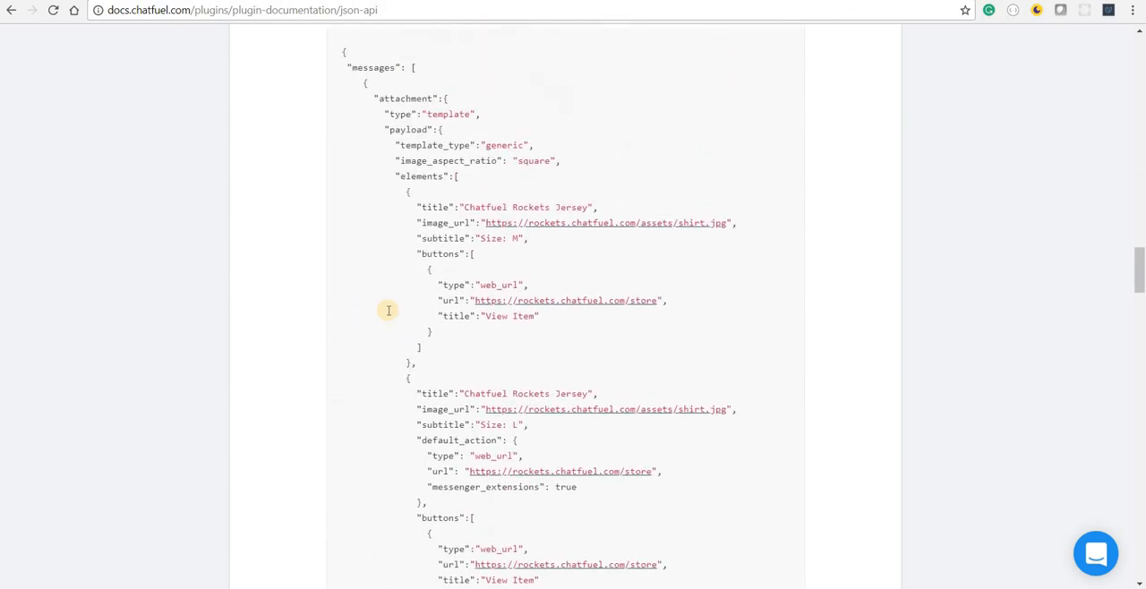
{"action": "scroll", "scroll_direction": "down", "scroll_amount": 3}
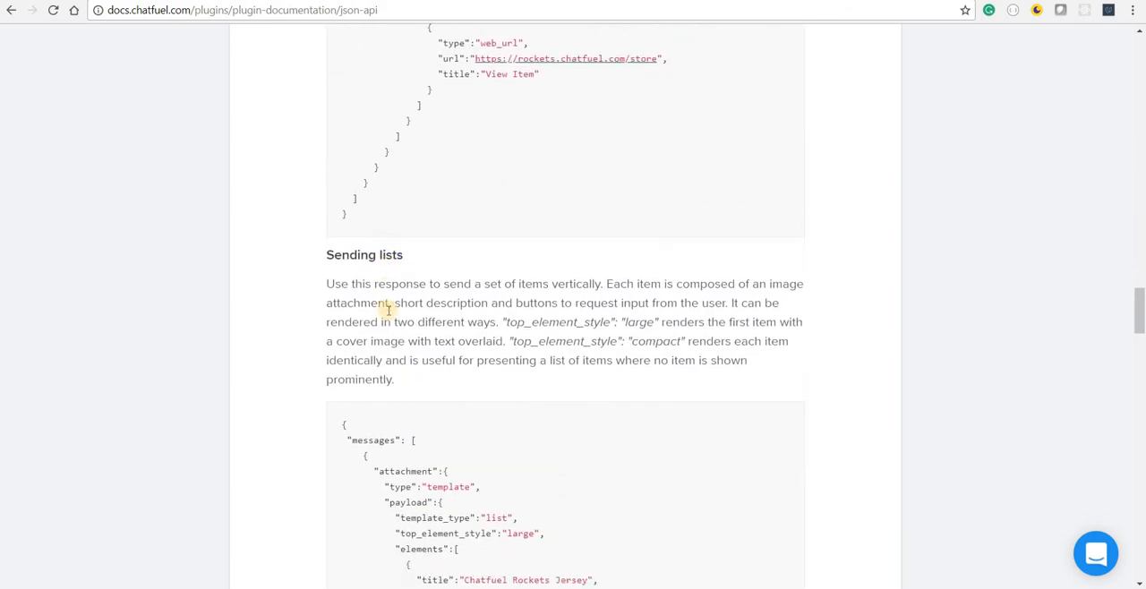
{"action": "scroll", "scroll_direction": "down", "scroll_amount": 3}
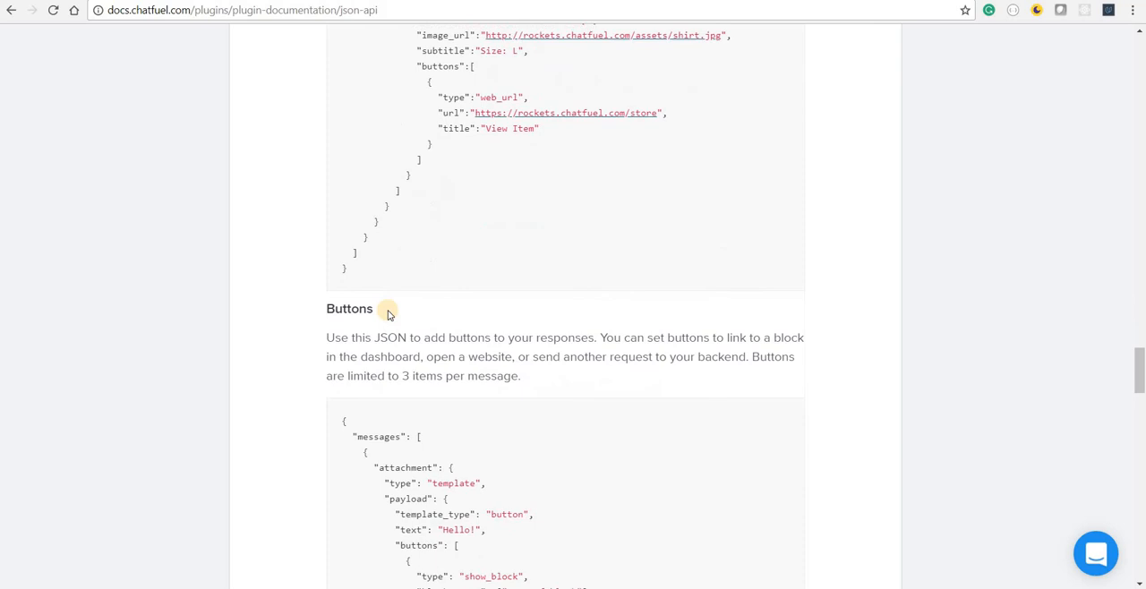
{"action": "scroll", "scroll_direction": "down", "scroll_amount": 3}
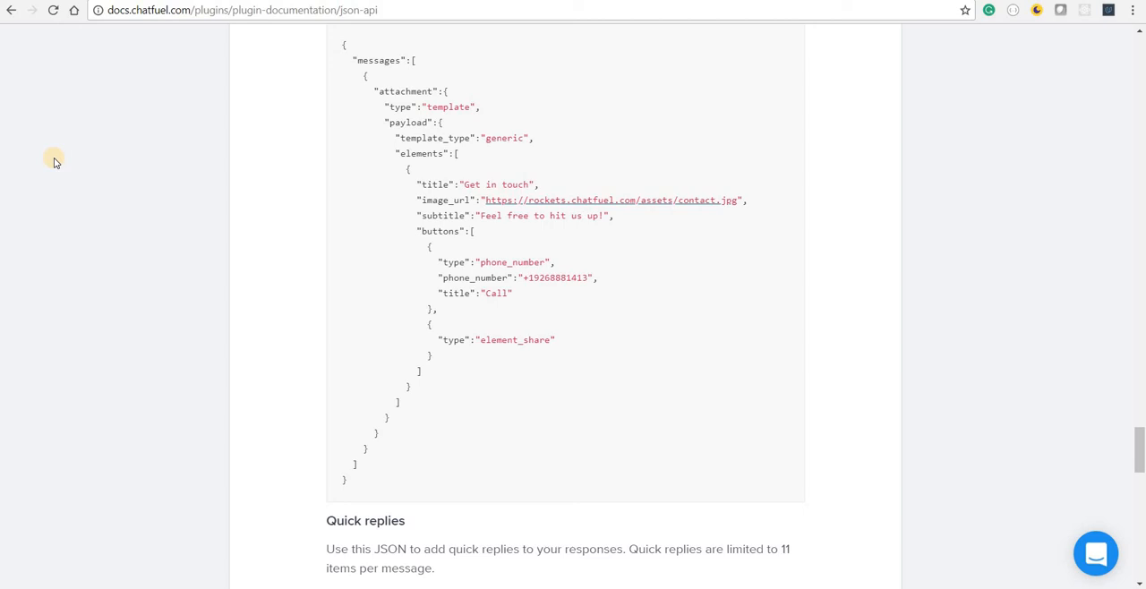
{"action": "mouse_move", "coordinate": [289, 214]}
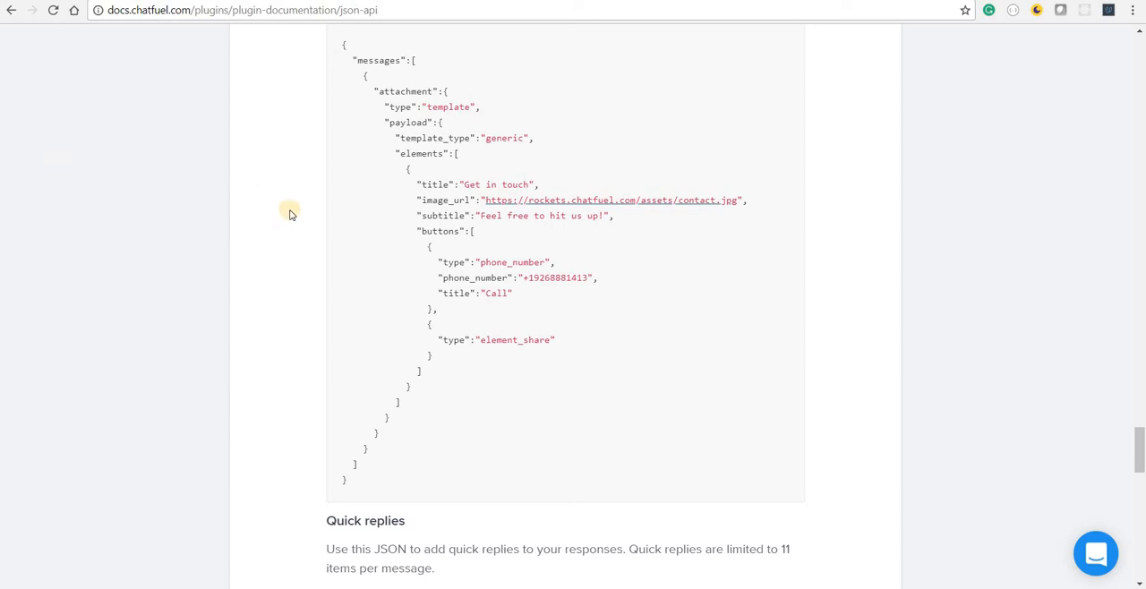
{"action": "scroll", "scroll_direction": "down", "scroll_amount": 3}
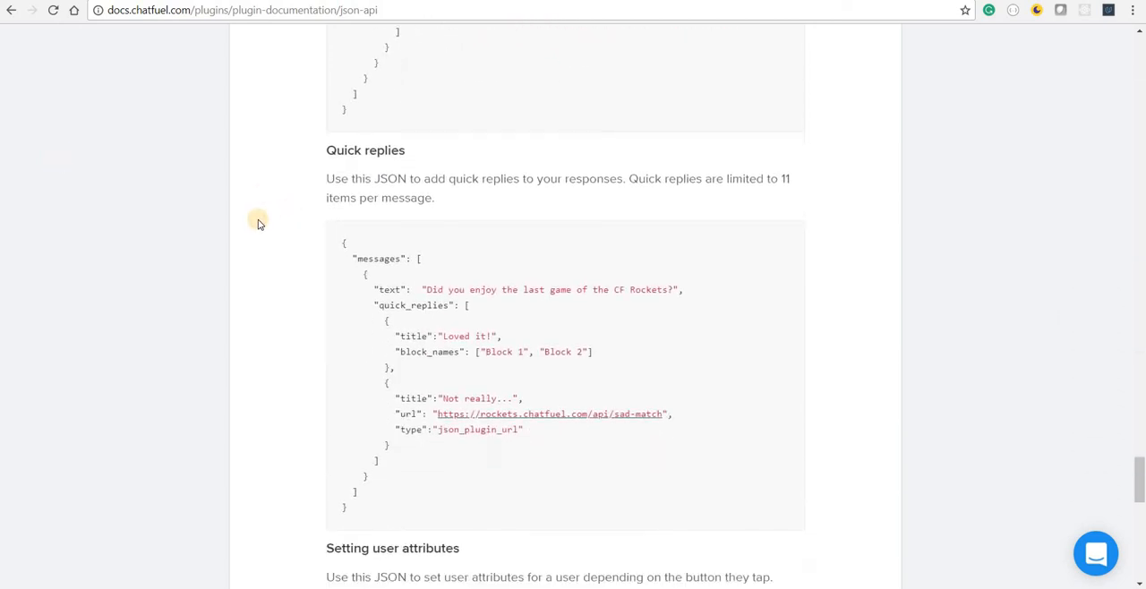
{"action": "scroll", "scroll_direction": "down", "scroll_amount": 3}
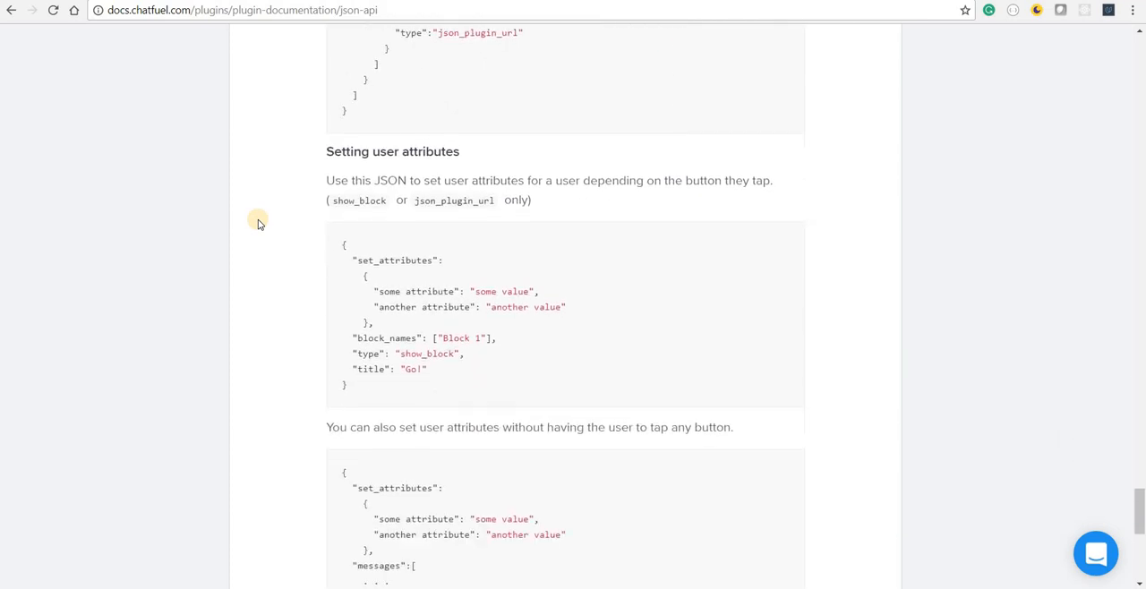
{"action": "scroll", "scroll_direction": "down", "scroll_amount": 3}
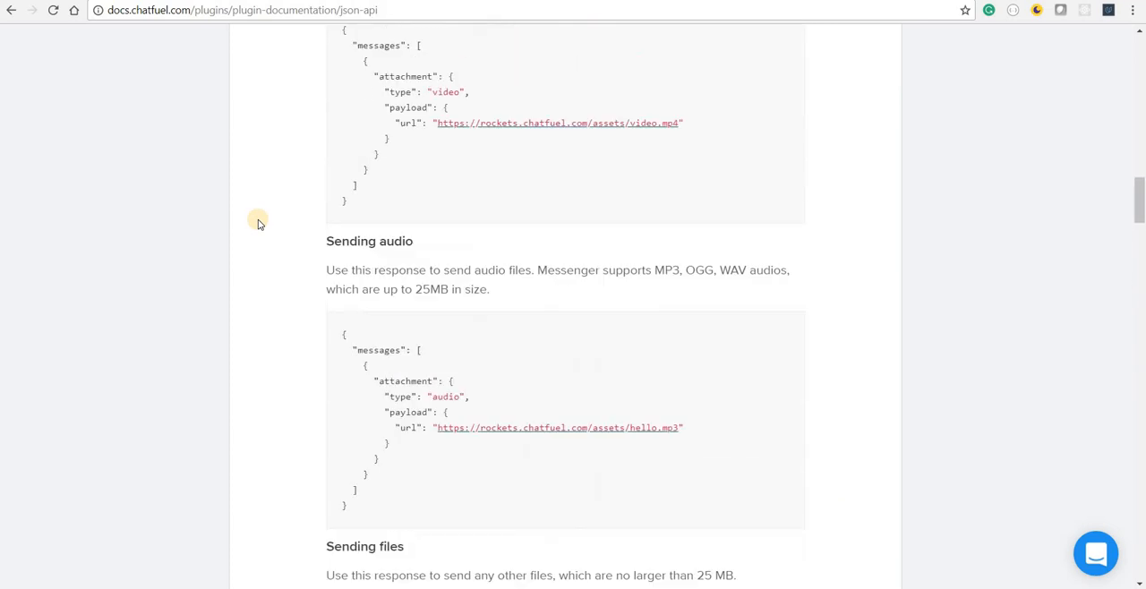
{"action": "scroll", "scroll_direction": "up", "scroll_amount": 3}
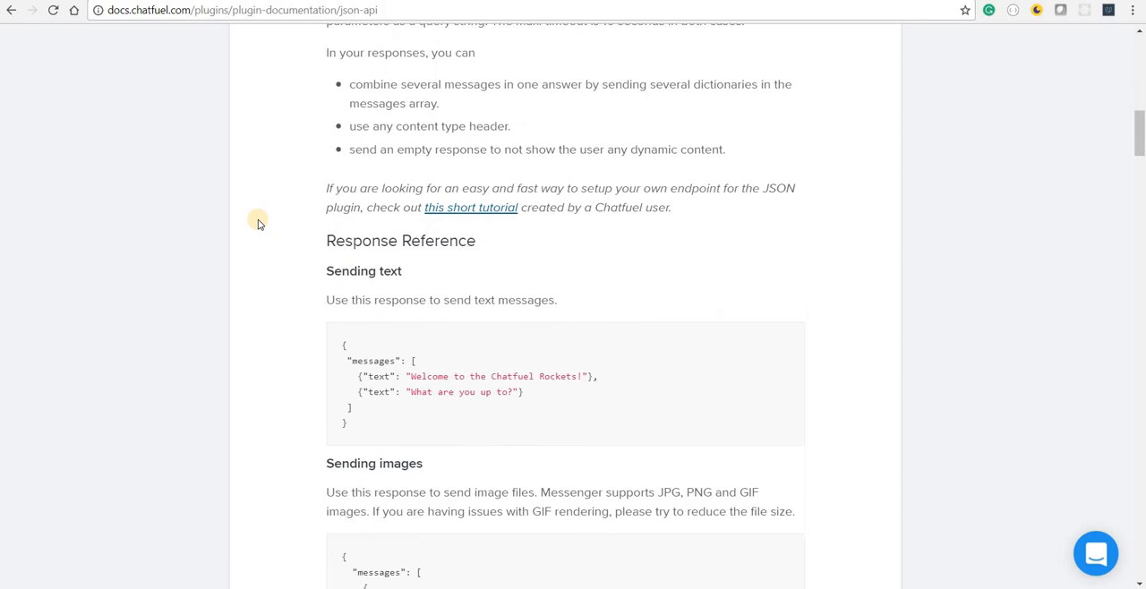
{"action": "scroll", "scroll_direction": "down", "scroll_amount": 3}
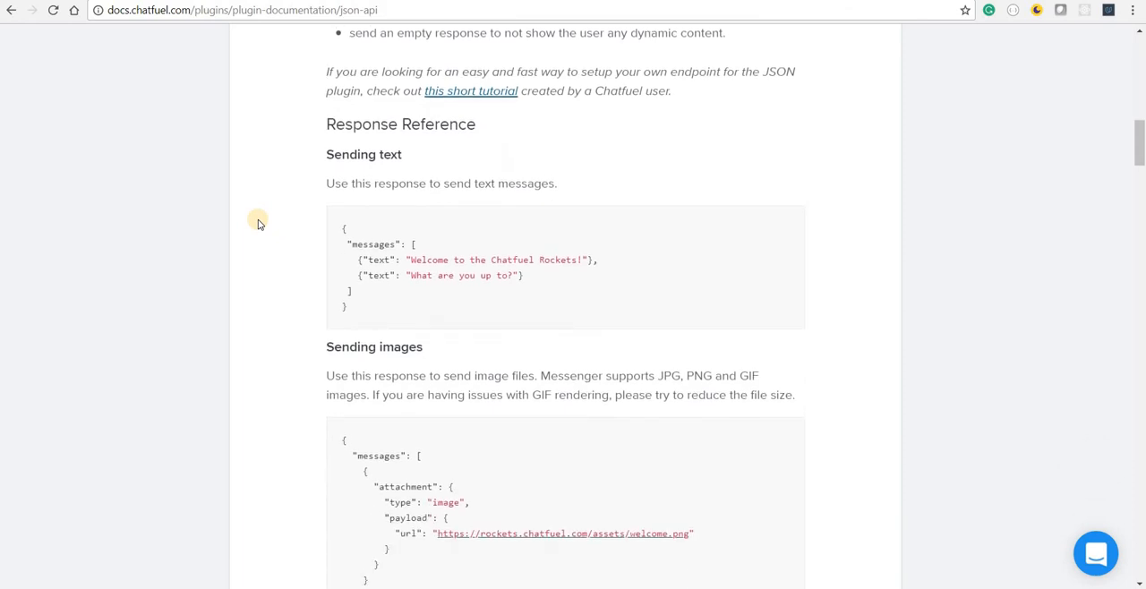
{"action": "mouse_move", "coordinate": [569, 170]}
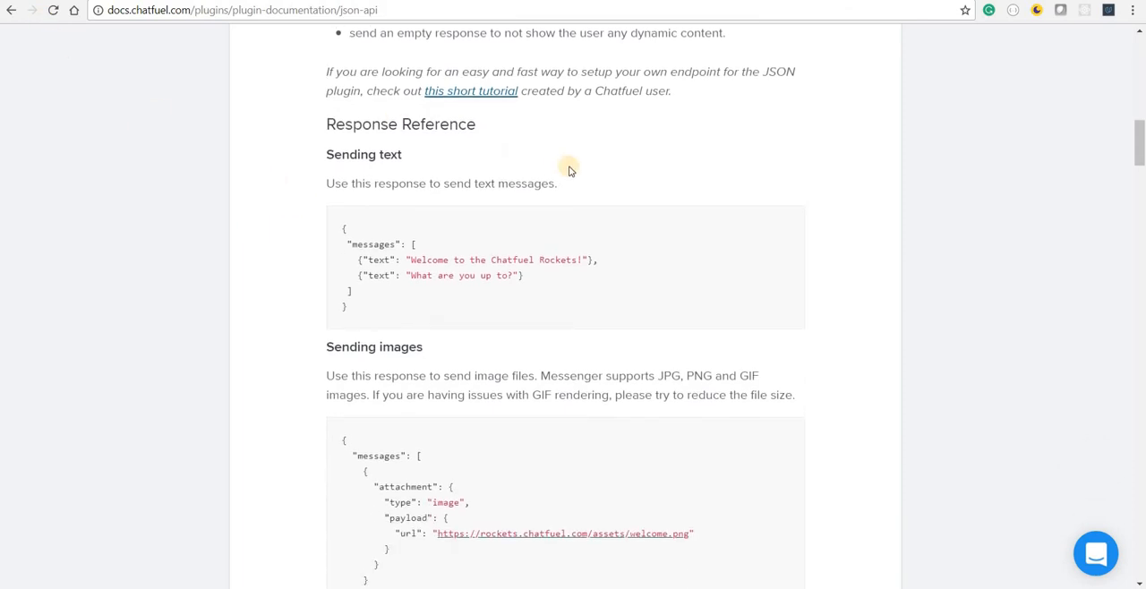
{"action": "mouse_move", "coordinate": [779, 44]}
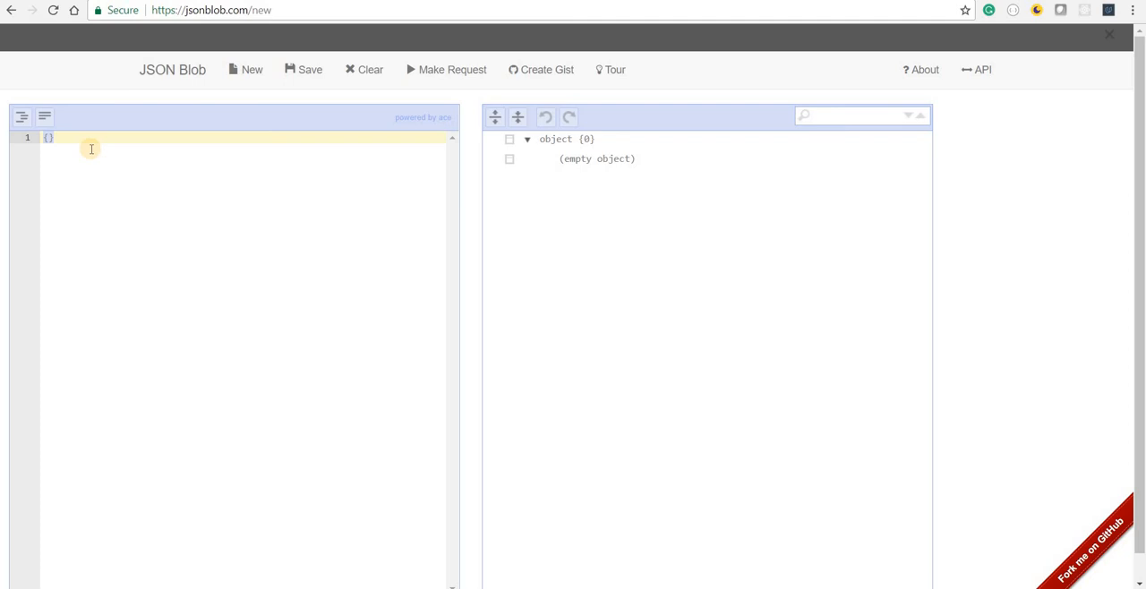
{"action": "mouse_move", "coordinate": [363, 284]}
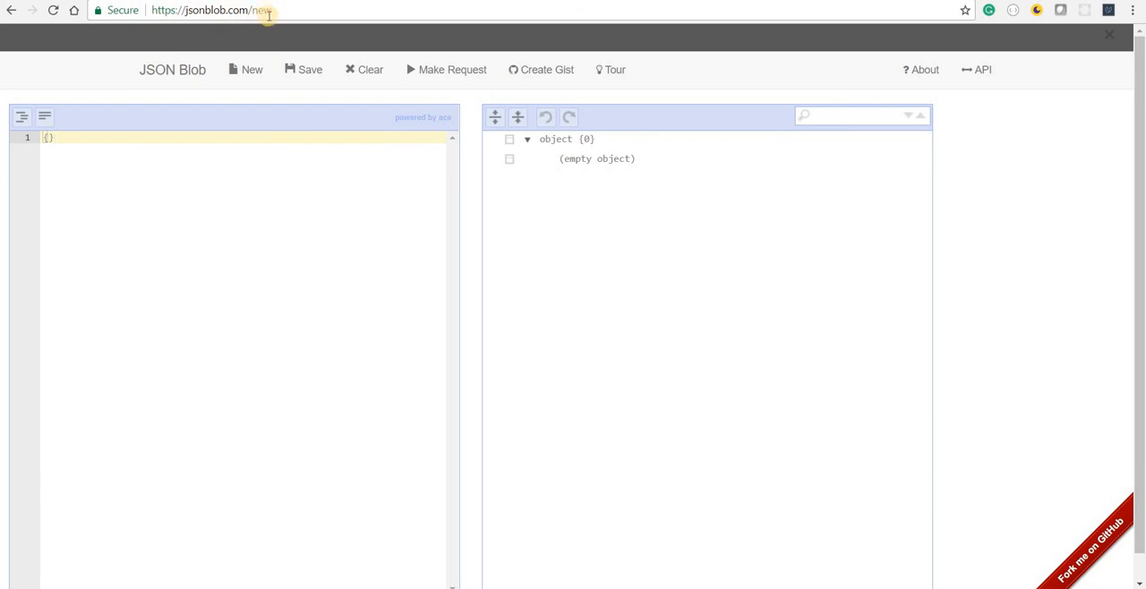
{"action": "mouse_move", "coordinate": [253, 74]}
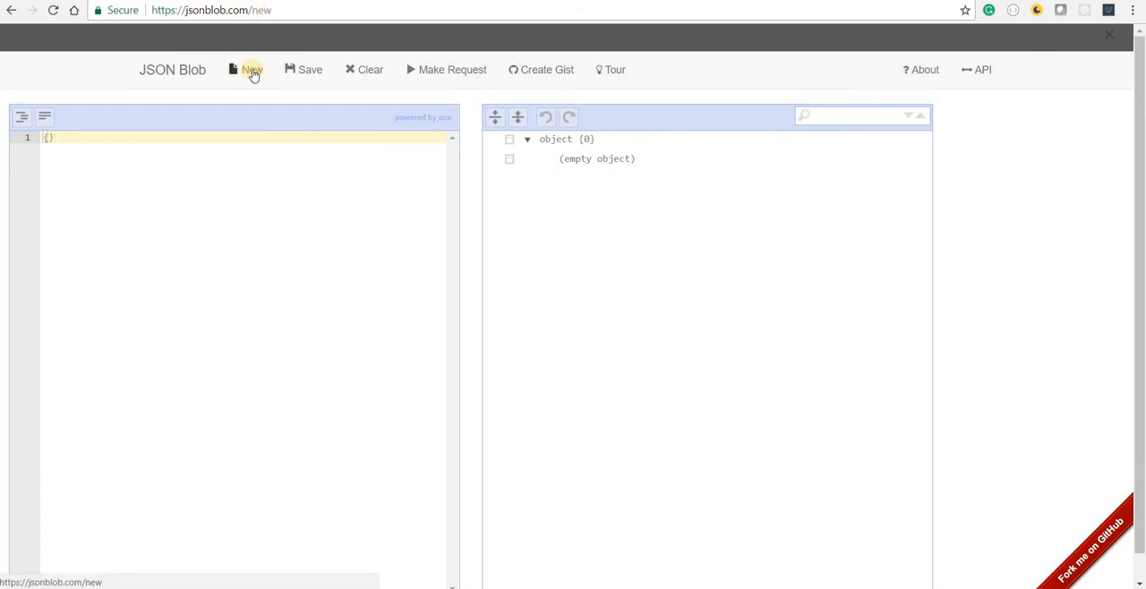
- Type {"foo": "bar"} into the new blob's editor and save it
{"action": "key", "text": "Enter"}
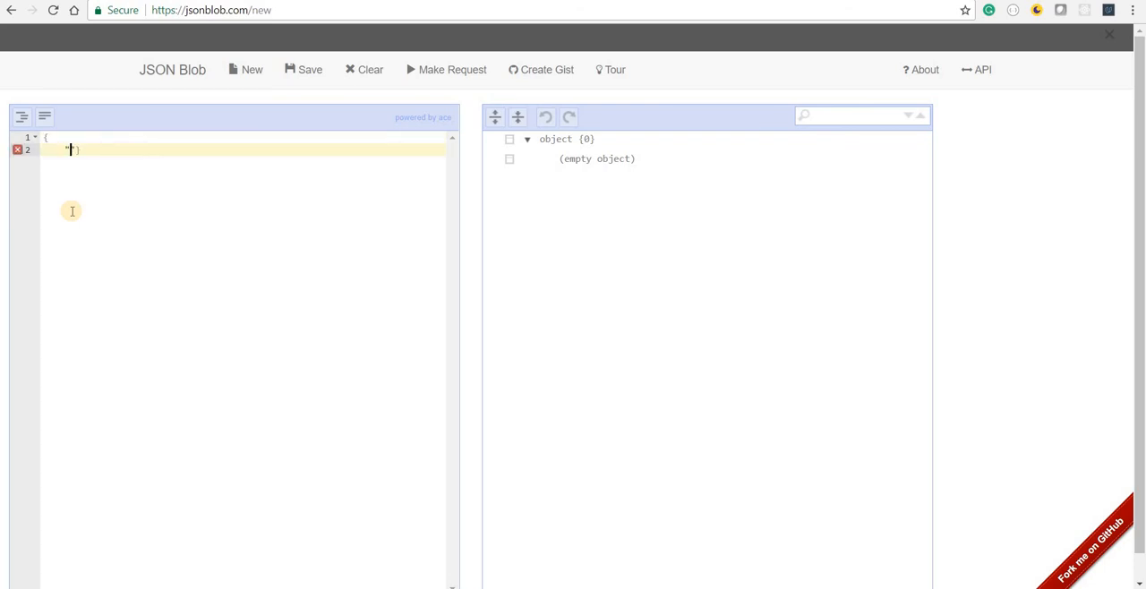
{"action": "type", "text": "\"foo\""}
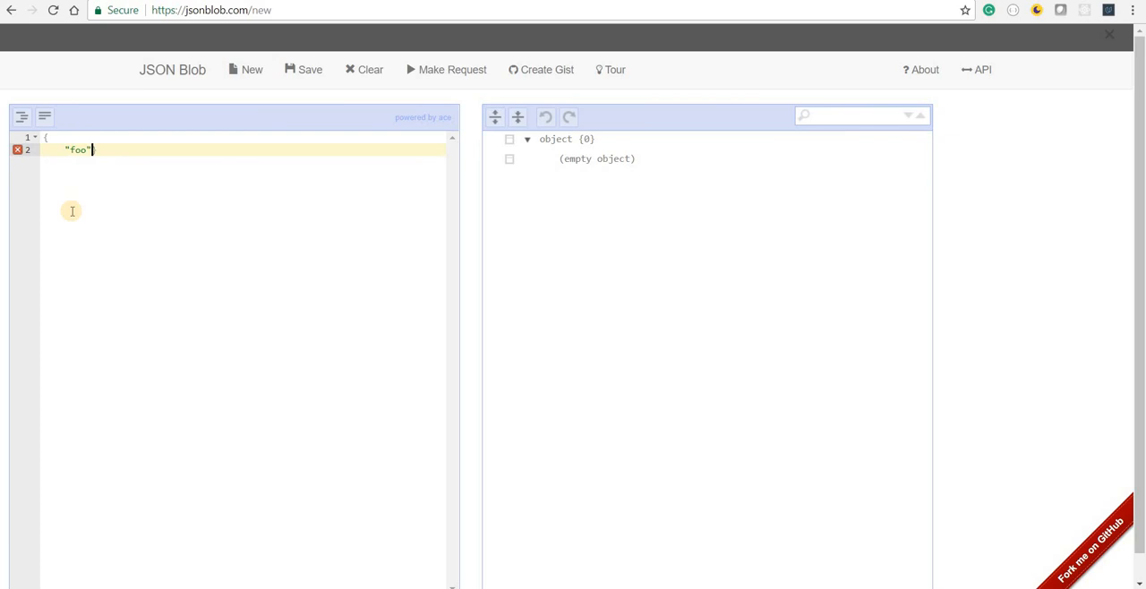
{"action": "type", "text": ": \"\"}"}
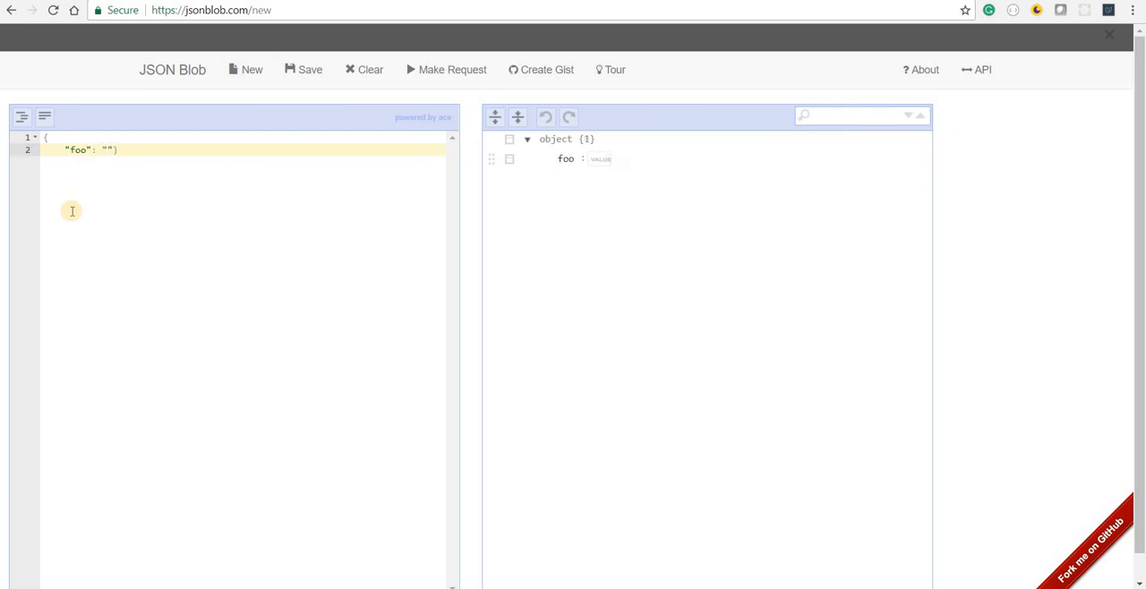
{"action": "type", "text": "bar"}
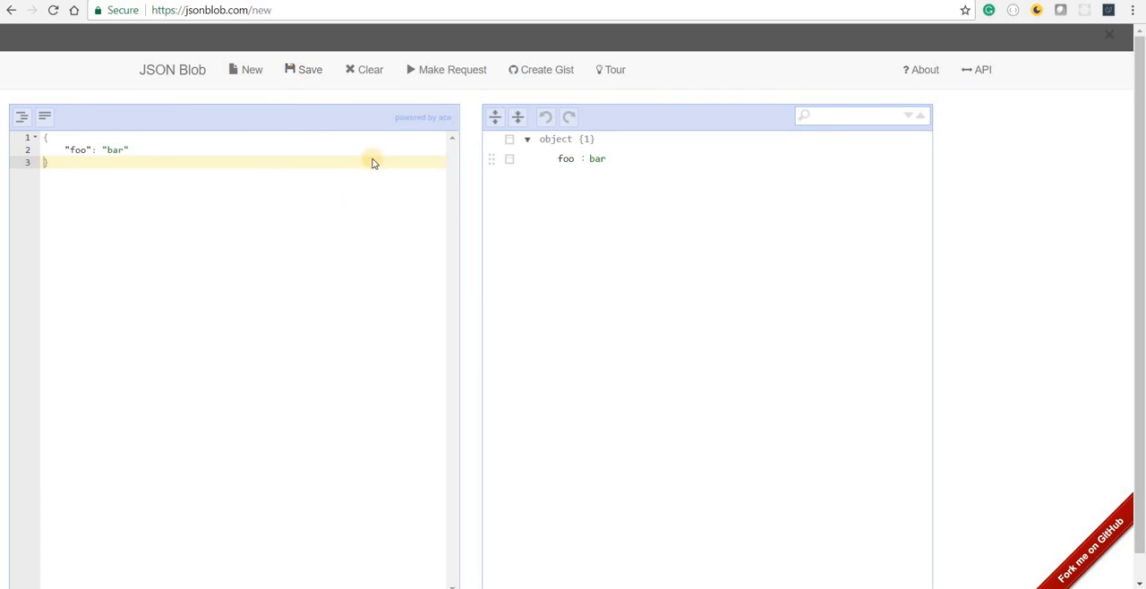
{"action": "left_click", "coordinate": [309, 70]}
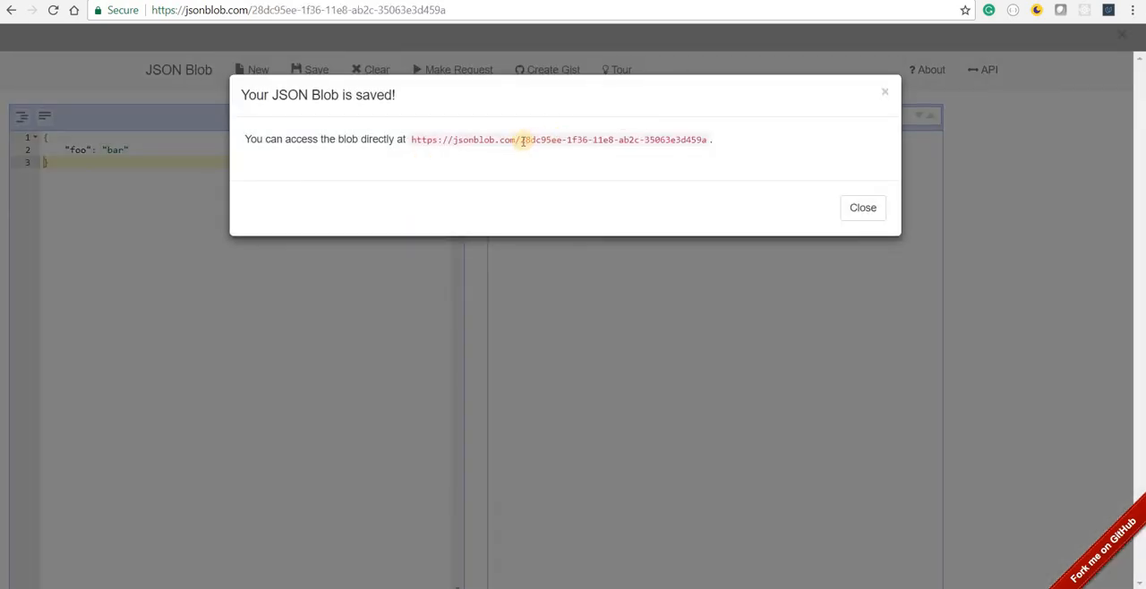
- Copy the blob URL, add api/ after the domain, and load it
{"action": "left_click_drag", "start_coordinate": [520, 138], "coordinate": [707, 139]}
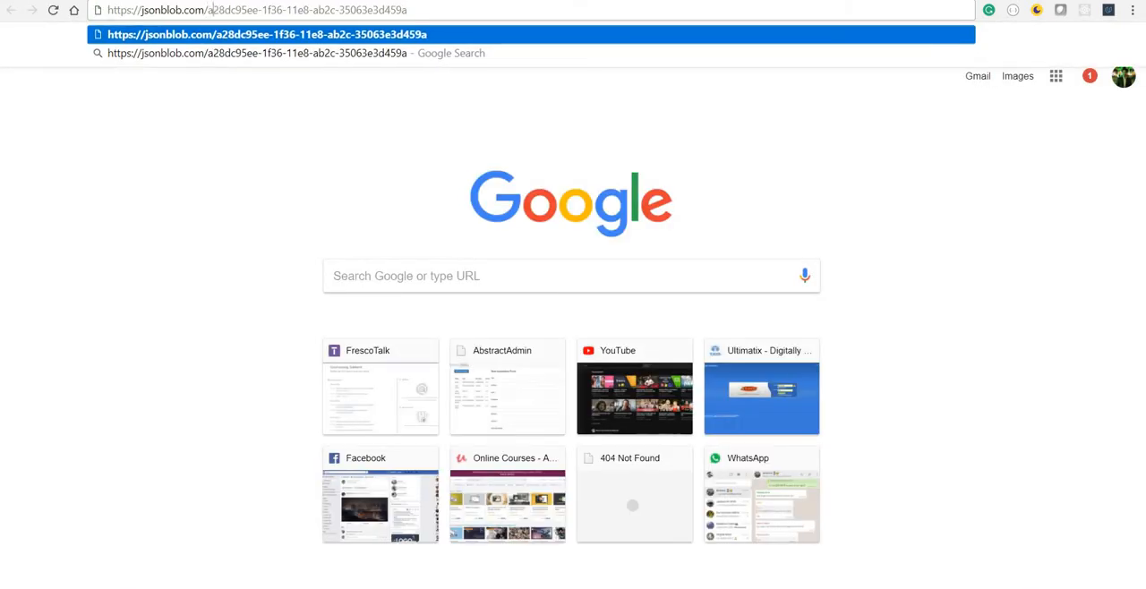
{"action": "type", "text": "api/"}
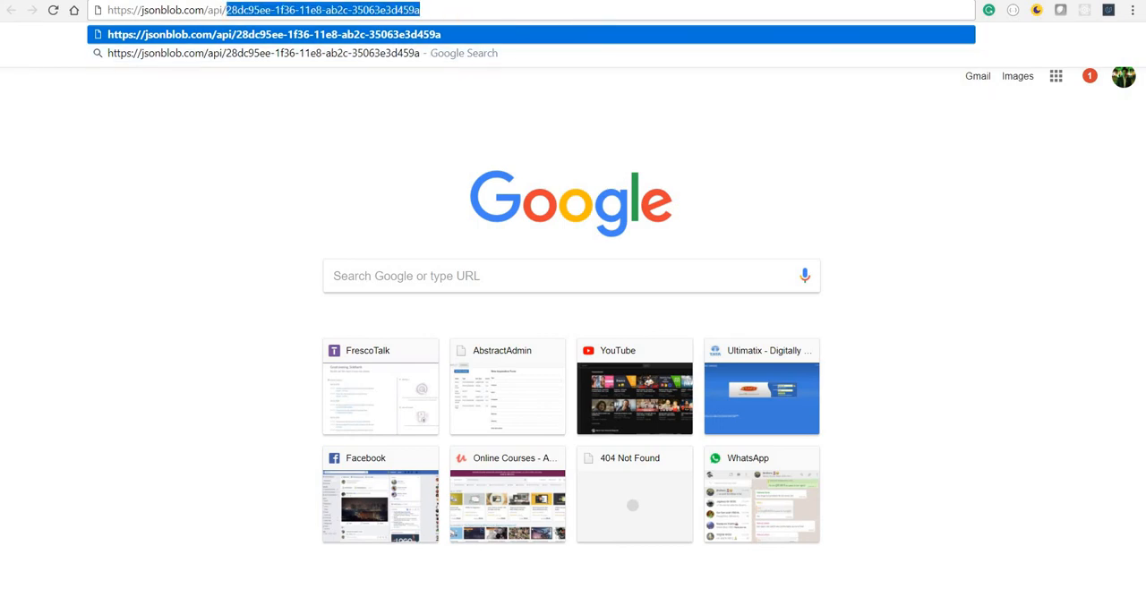
{"action": "mouse_move", "coordinate": [302, 87]}
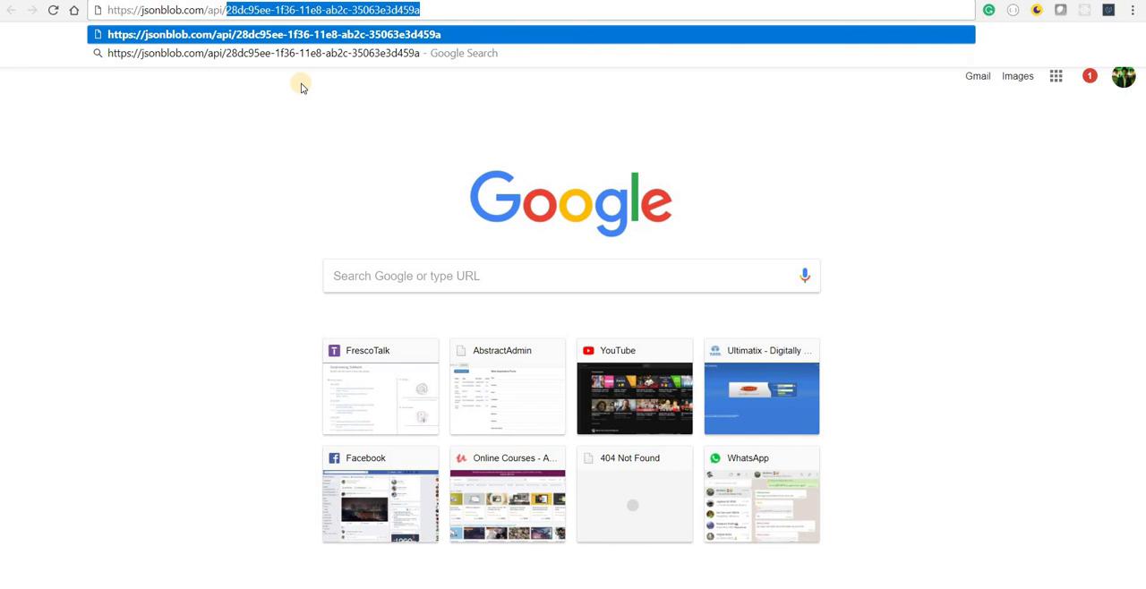
{"action": "key", "text": "Enter"}
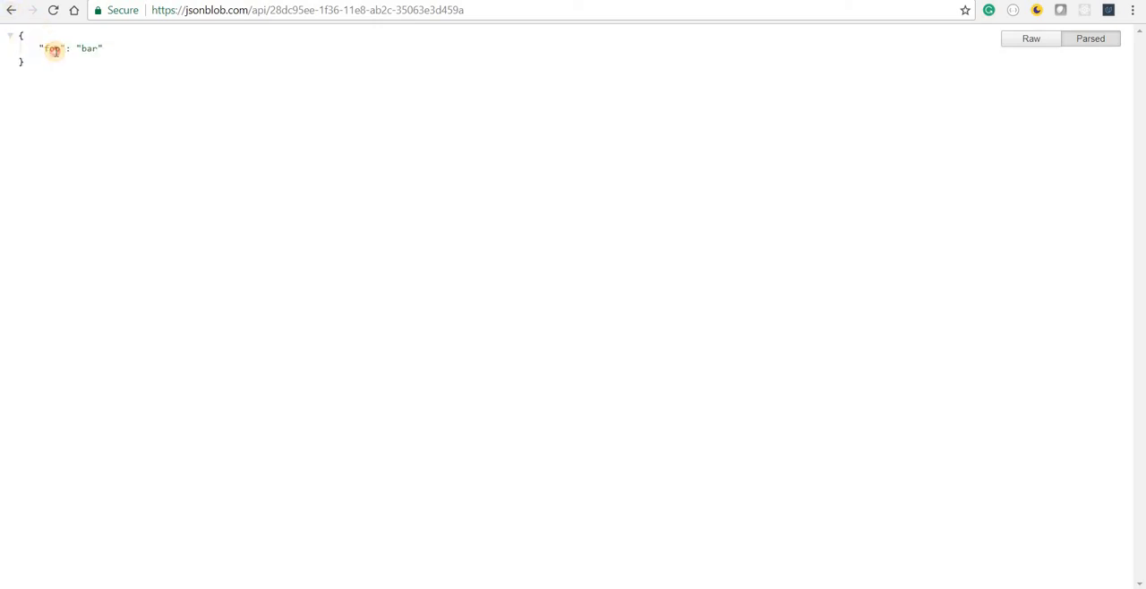
- Replace the blob with the Sending text sample JSON and reload its API address
{"action": "double_click", "coordinate": [87, 47]}
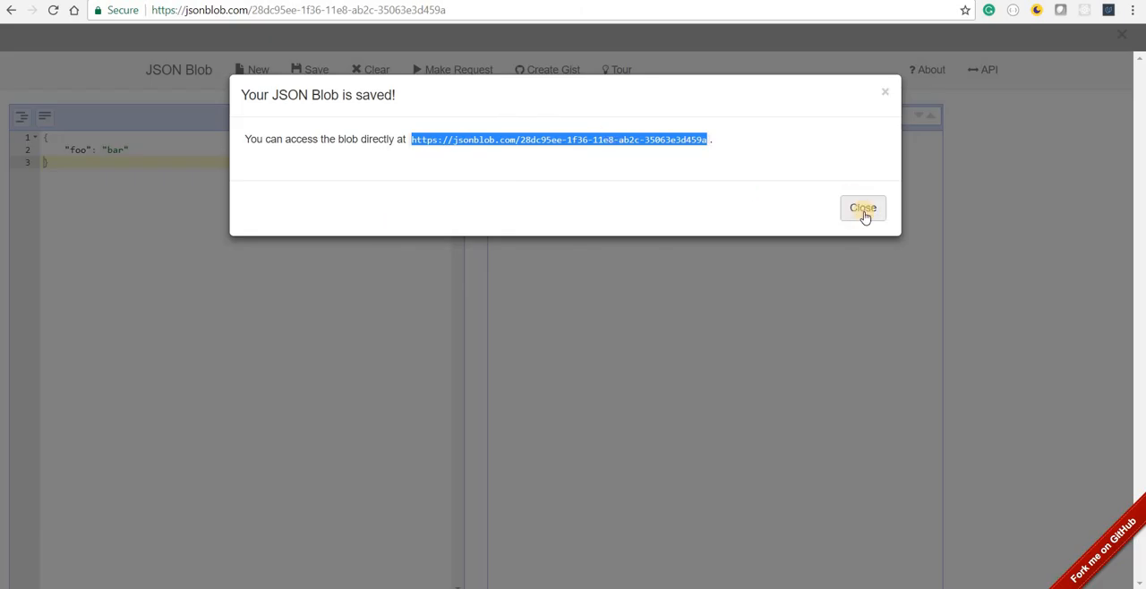
{"action": "left_click", "coordinate": [862, 207]}
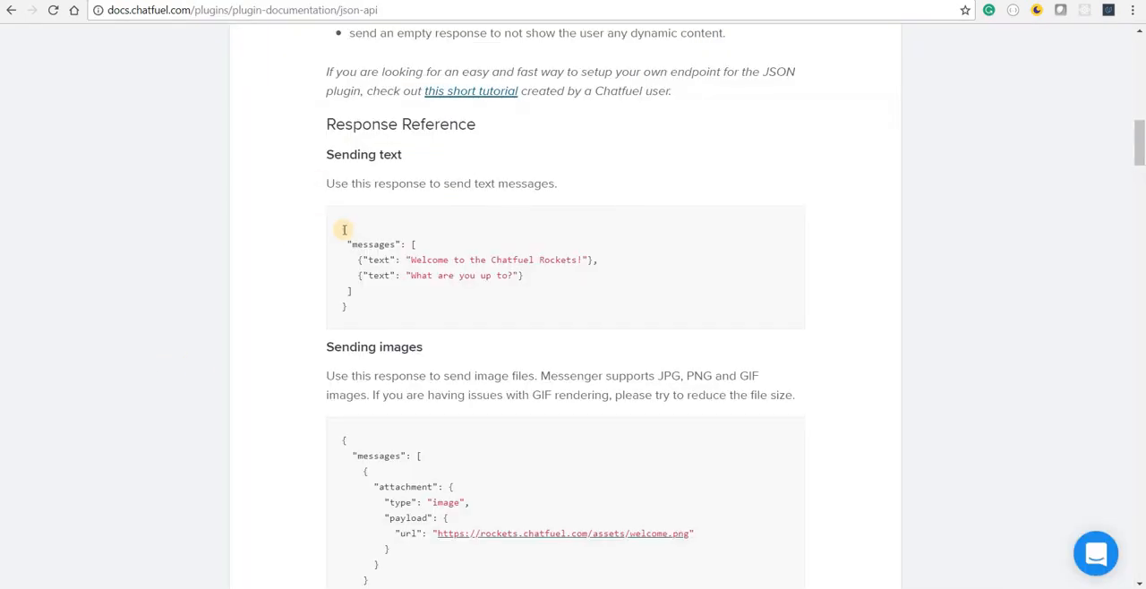
{"action": "left_click_drag", "start_coordinate": [344, 230], "coordinate": [357, 307]}
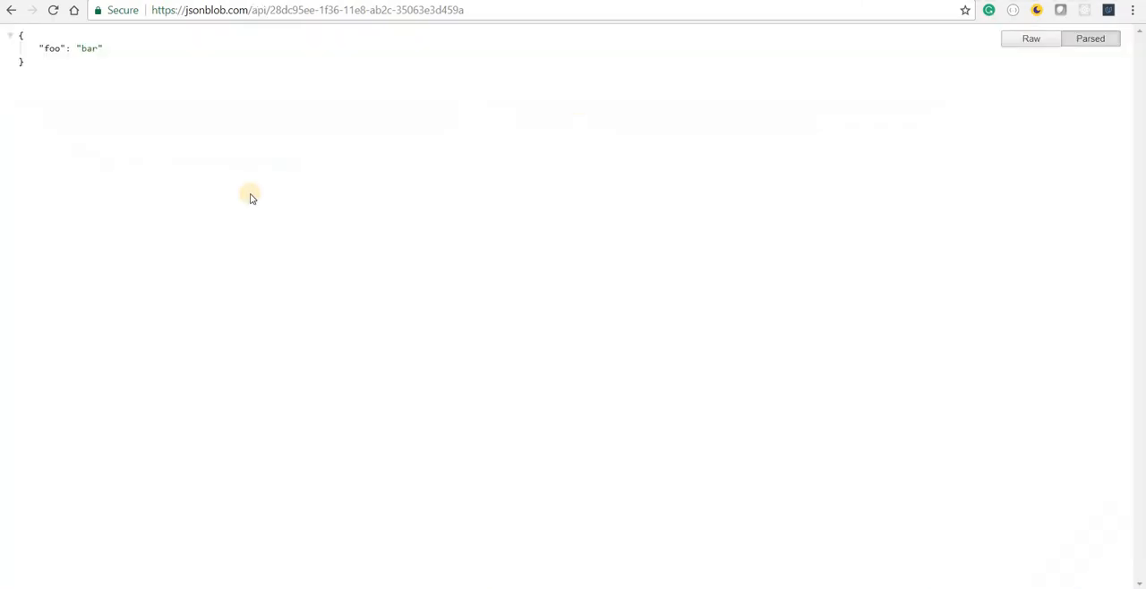
{"action": "left_click", "coordinate": [52, 14]}
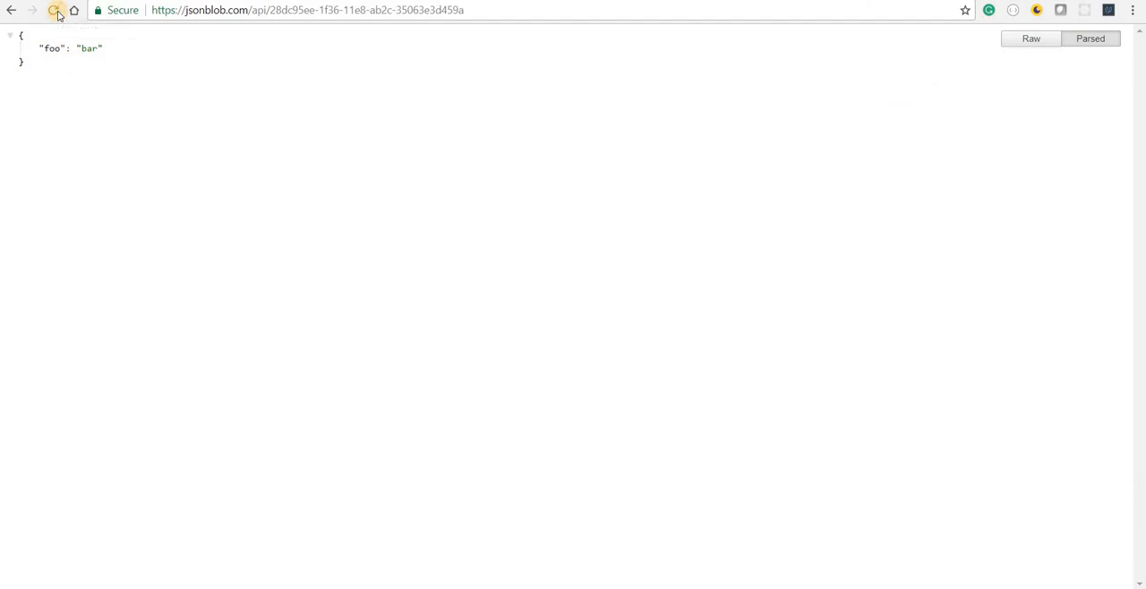
{"action": "left_click", "coordinate": [55, 12]}
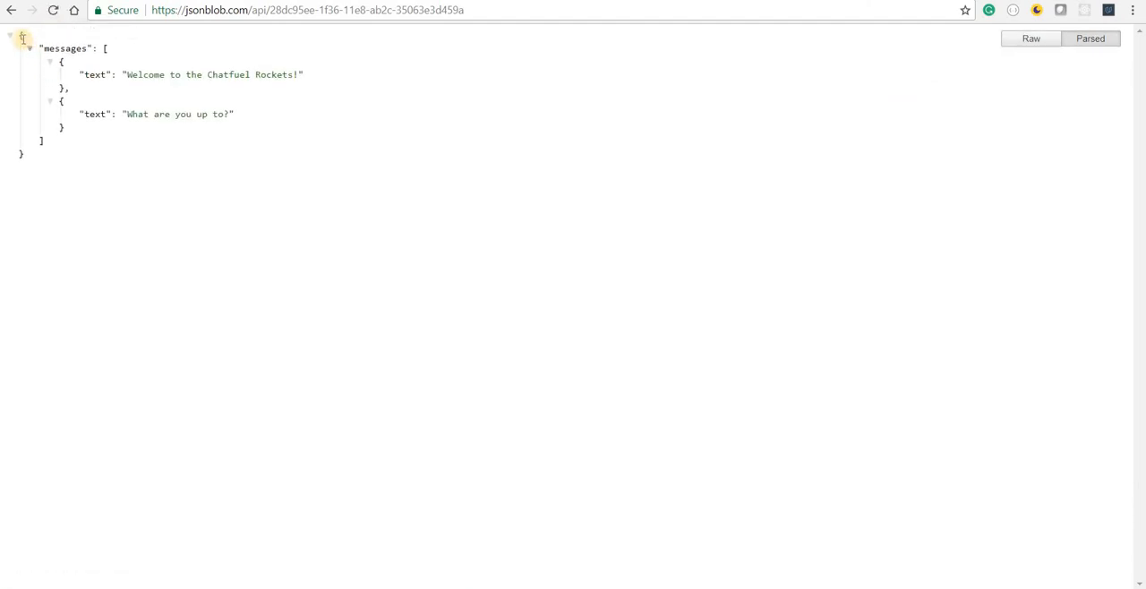
{"action": "key", "text": "ctrl+a"}
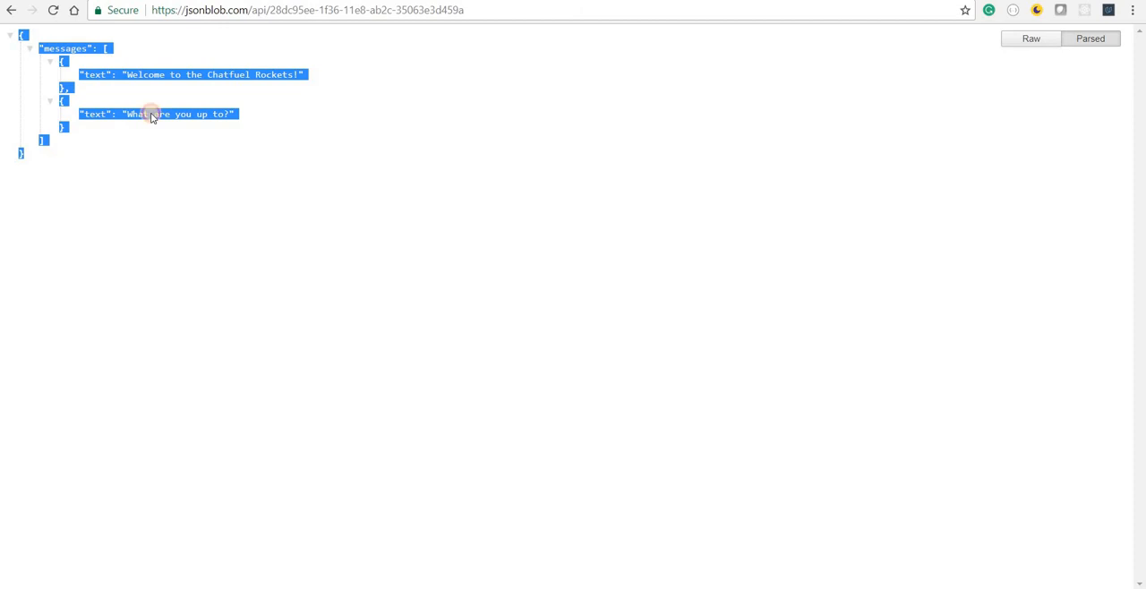